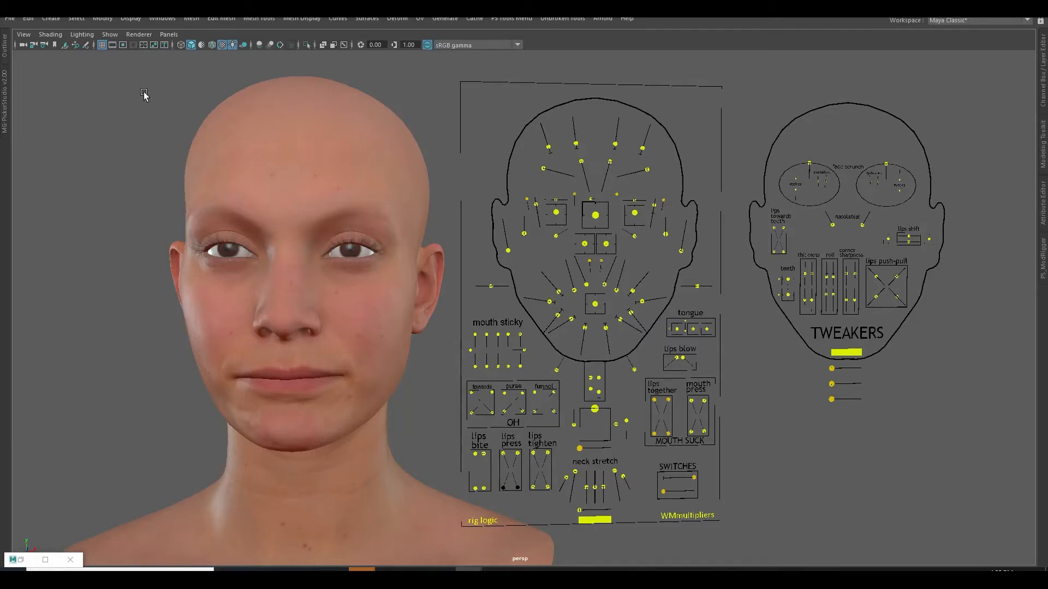
mouse_move(217, 274)
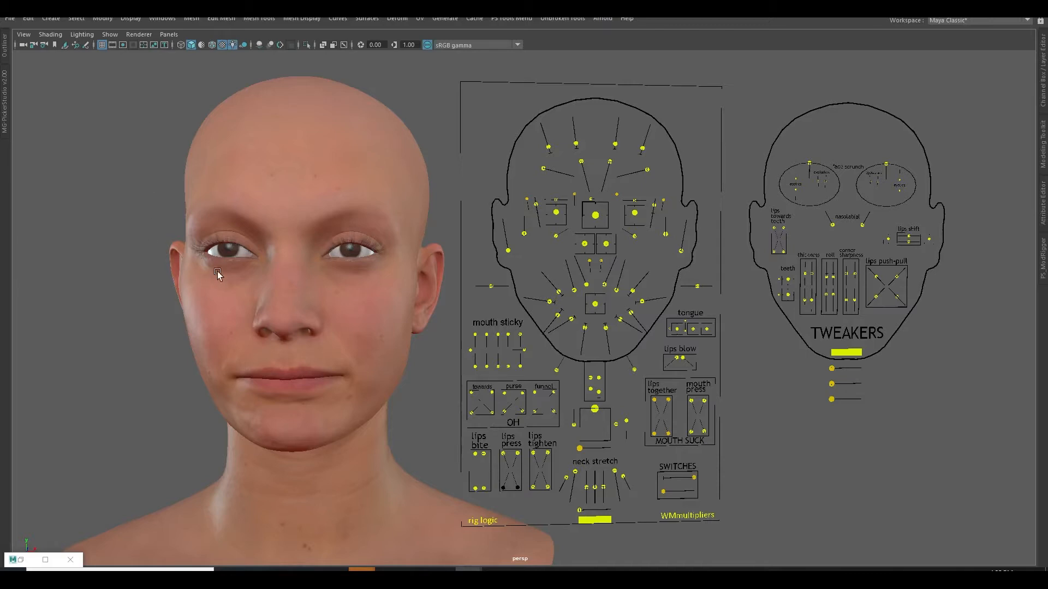
mouse_move(198, 262)
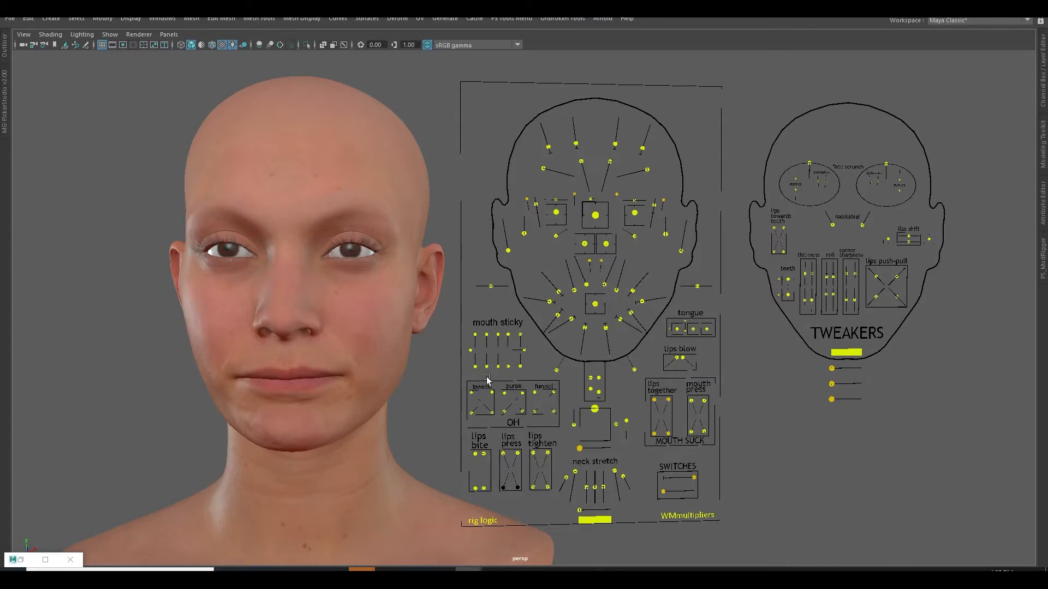
mouse_move(394, 191)
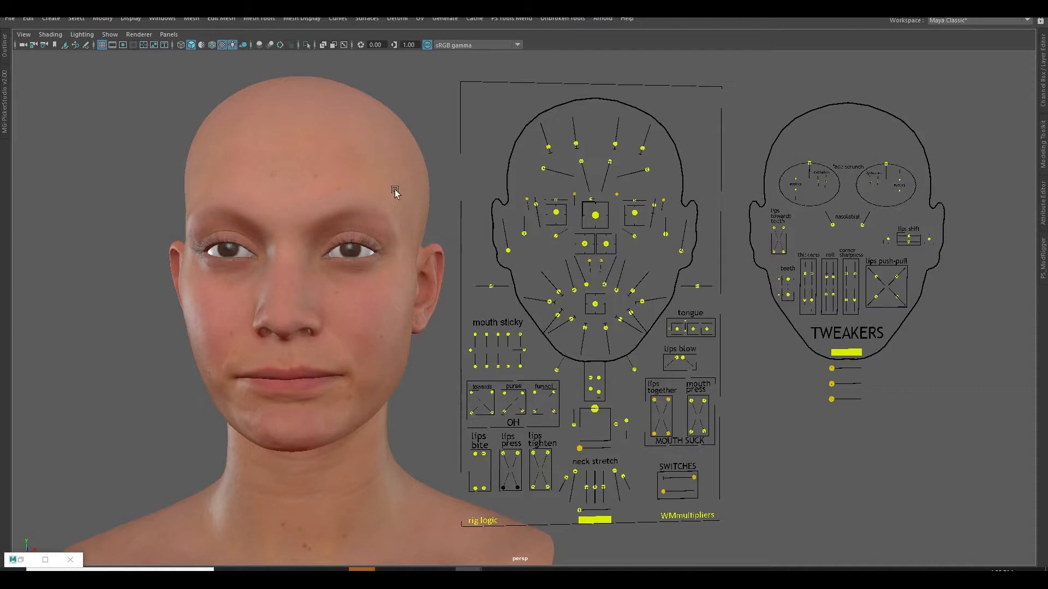
mouse_move(812, 264)
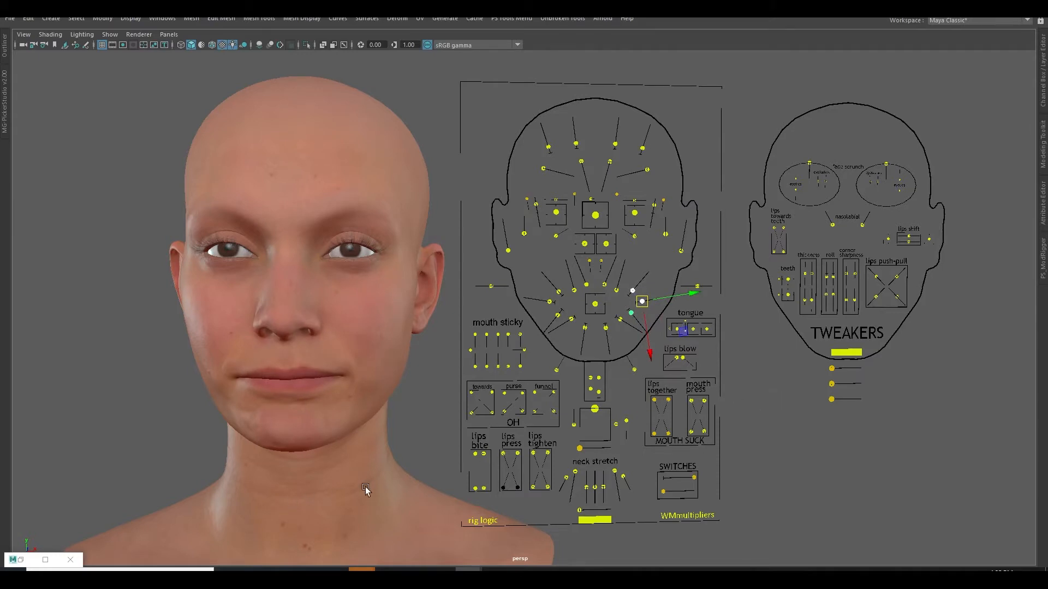
mouse_move(440, 446)
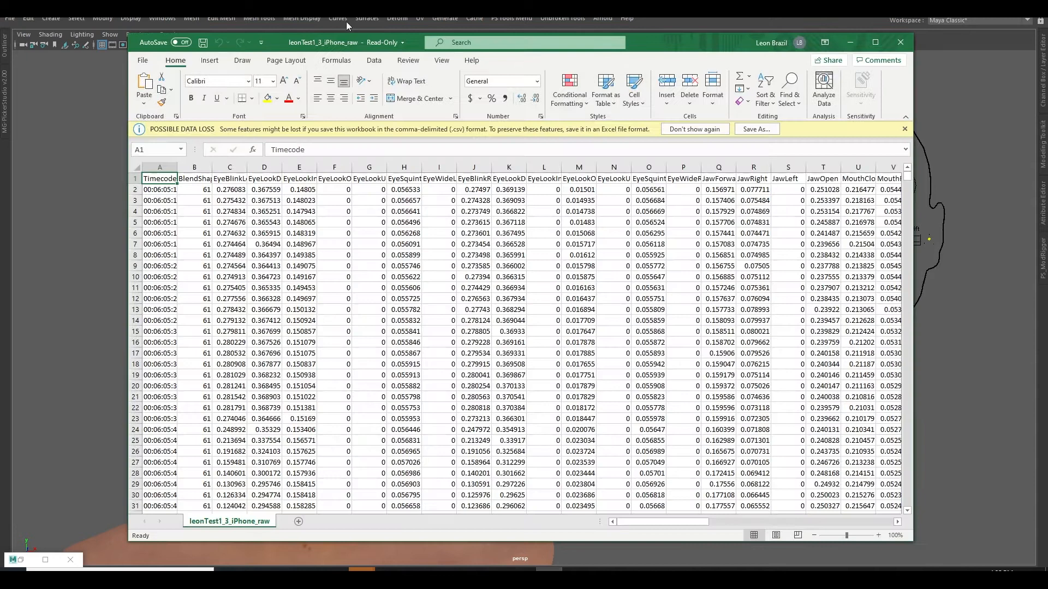
mouse_move(297, 421)
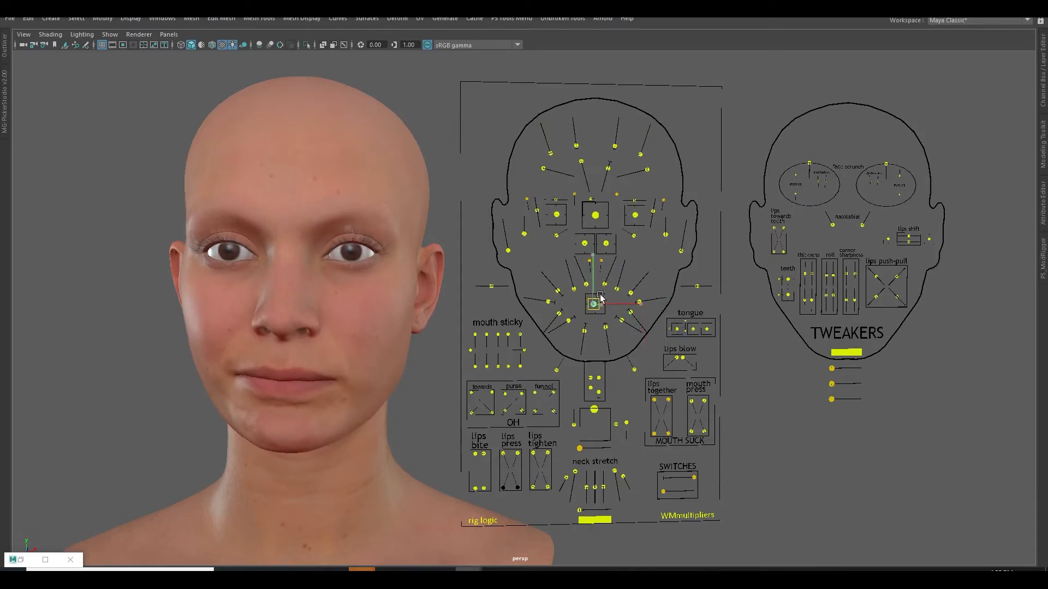
Step: Drag the central mouth control down, then reshape the lip control to part the lips
left_click_drag(593, 304, 593, 381)
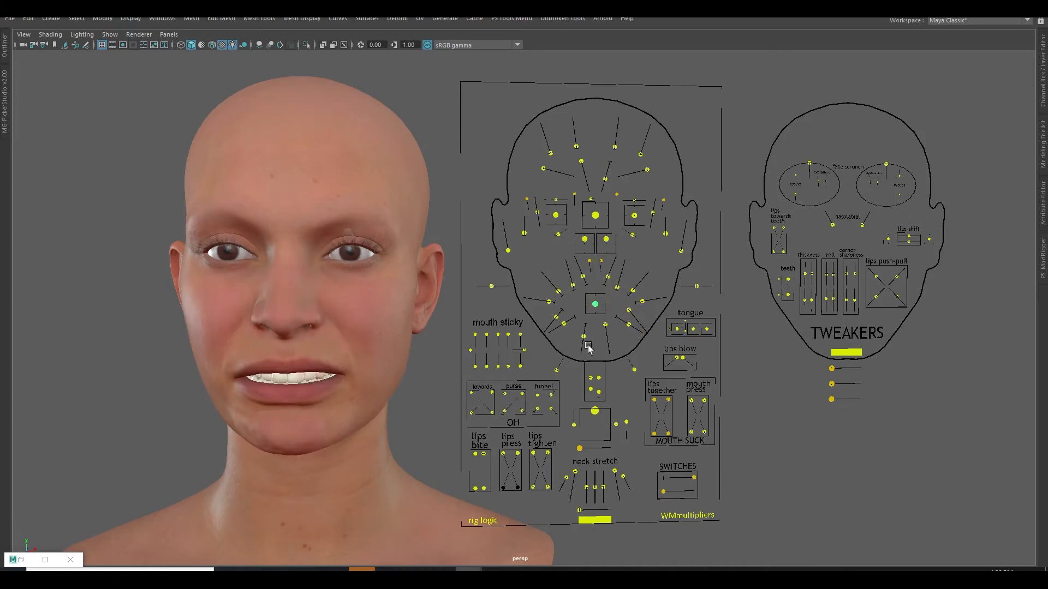
left_click_drag(588, 346, 595, 309)
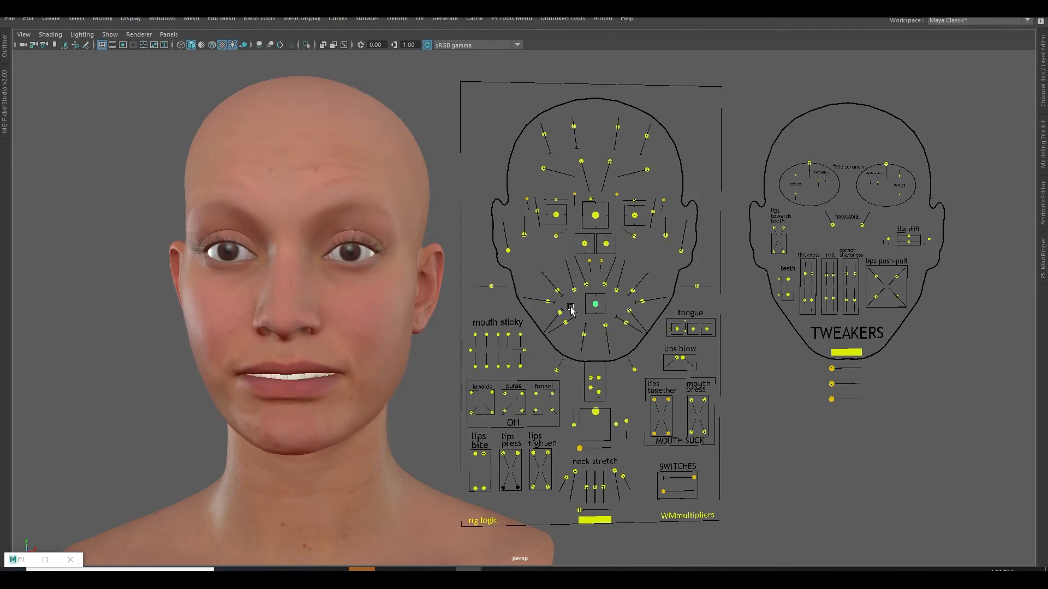
Step: Move the lip corner control to widen the mouth into a toothy smile
left_click_drag(571, 307, 598, 351)
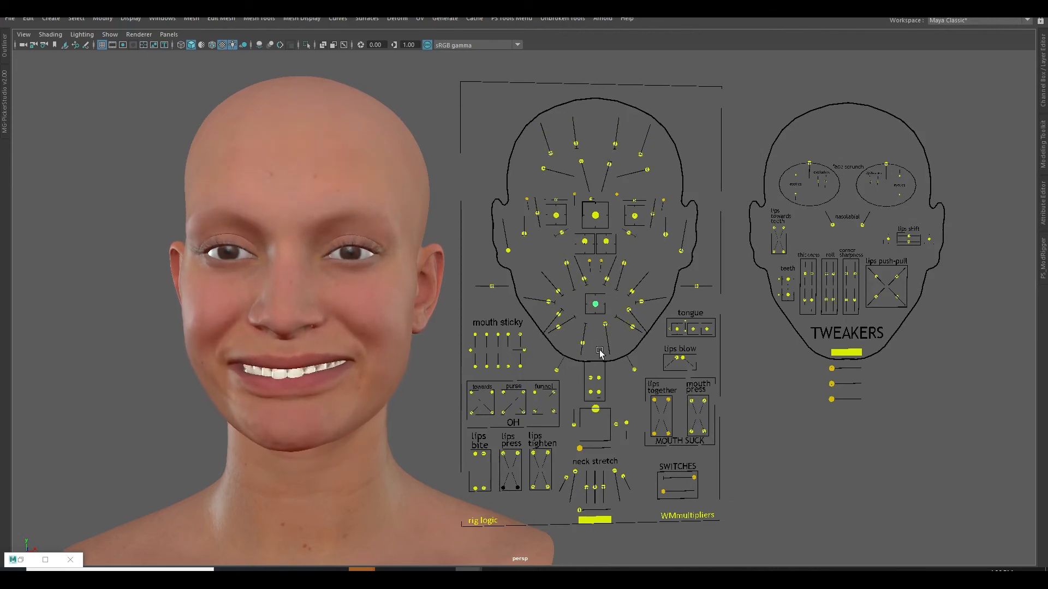